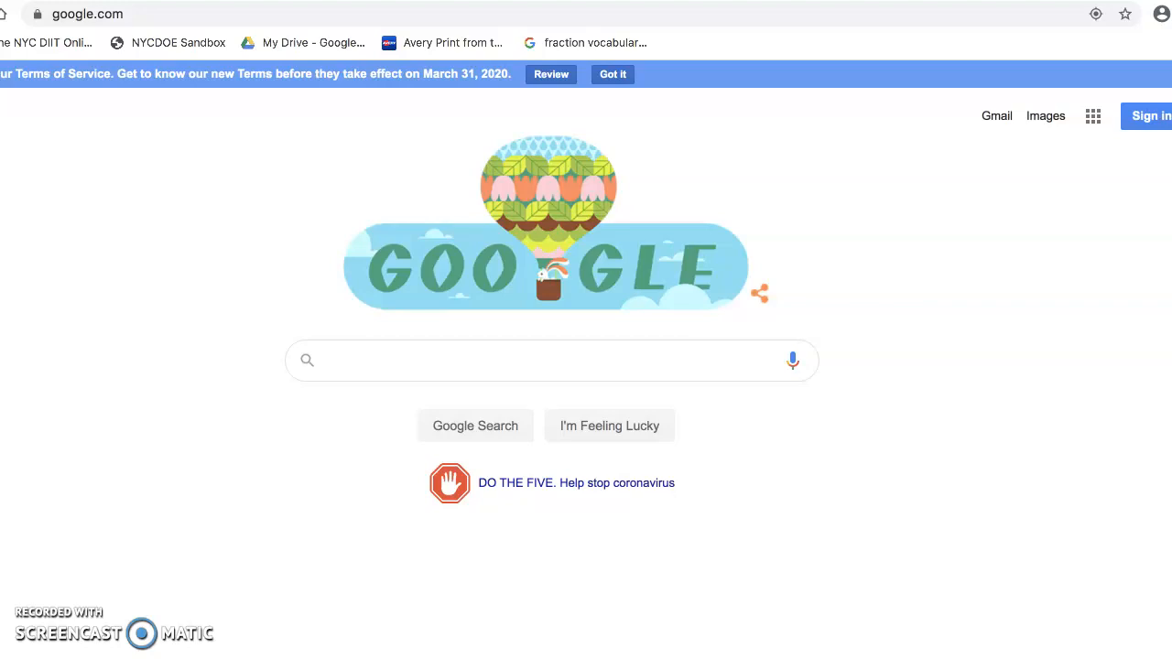
mouse_move(959, 238)
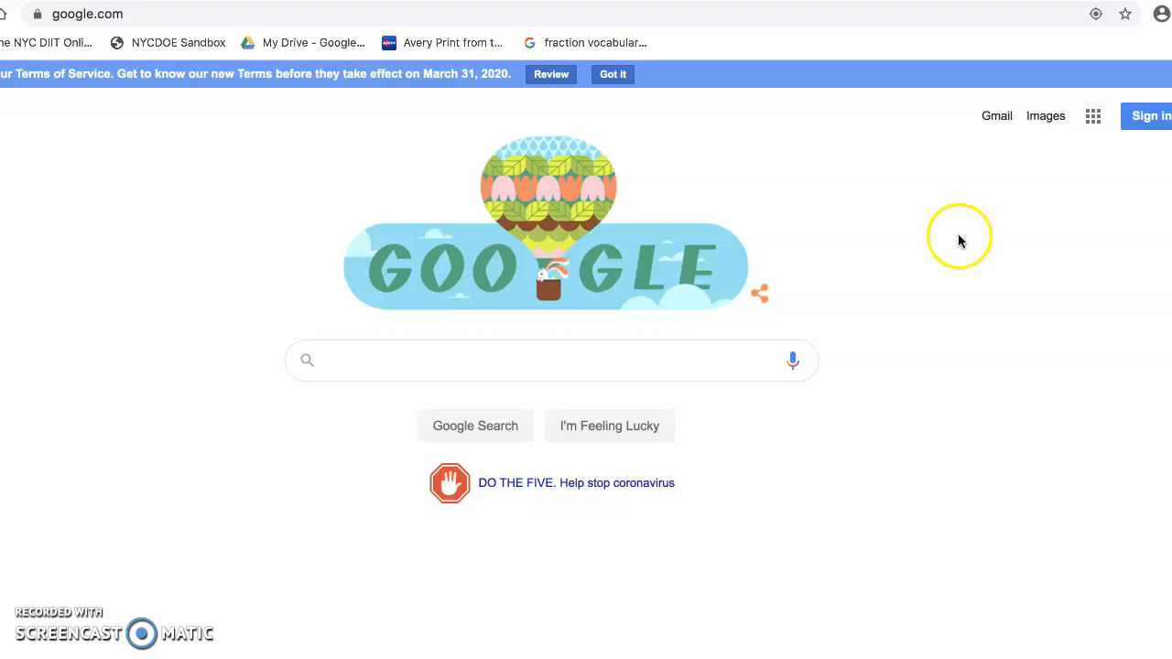
mouse_move(564, 48)
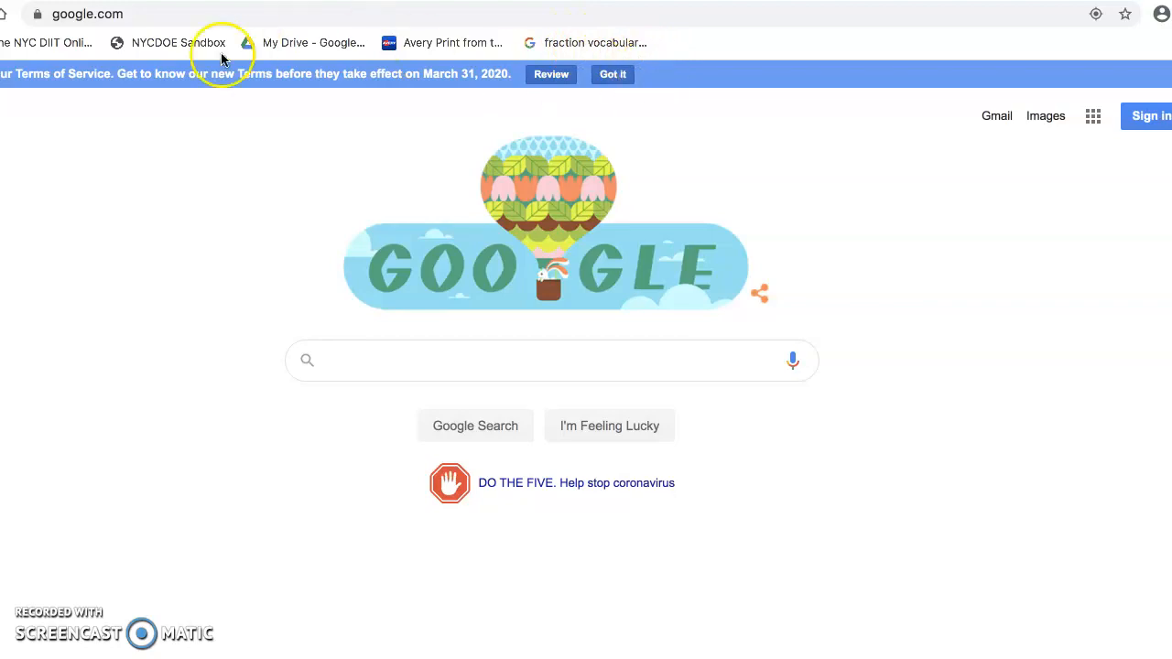
mouse_move(1070, 88)
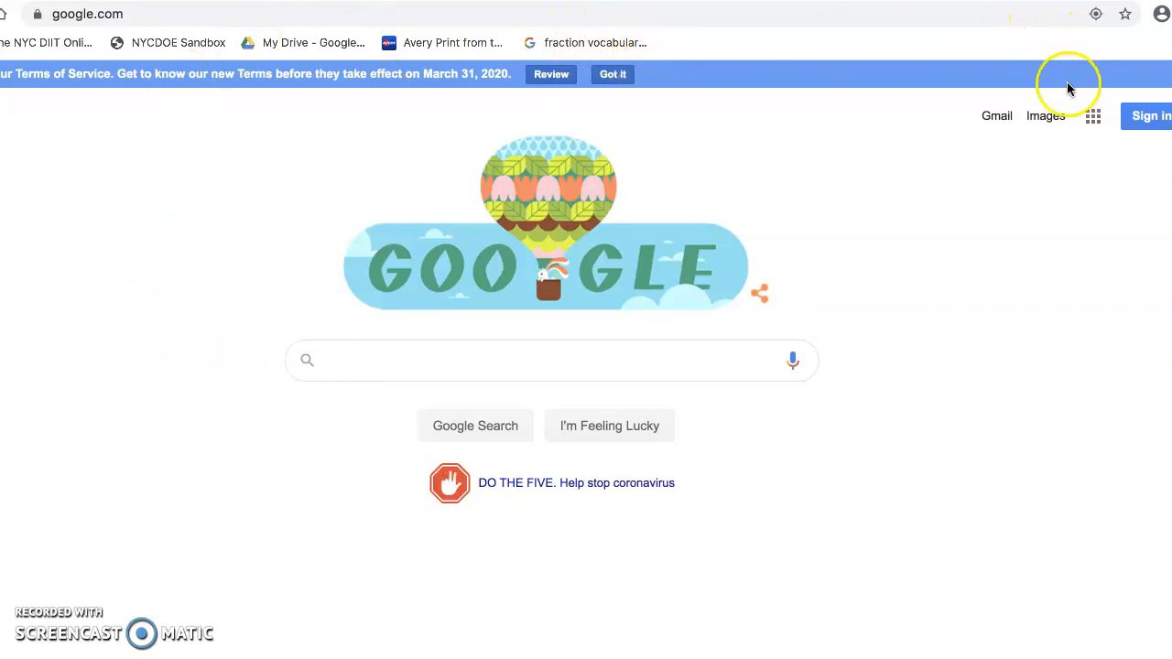
mouse_move(997, 117)
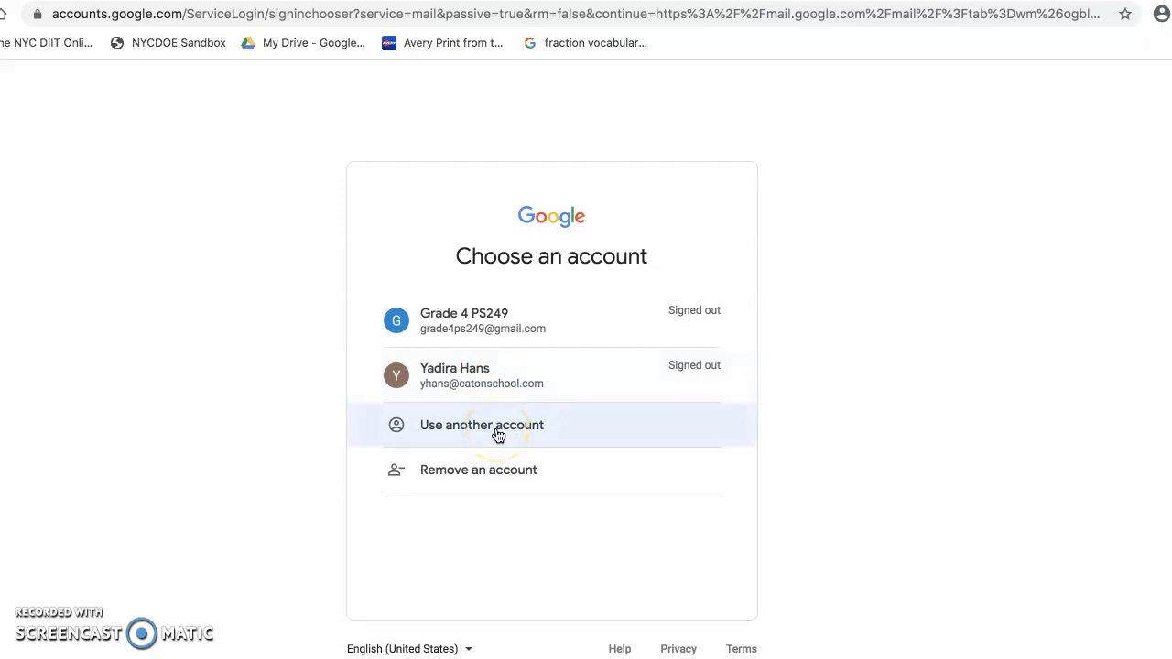
left_click(481, 425)
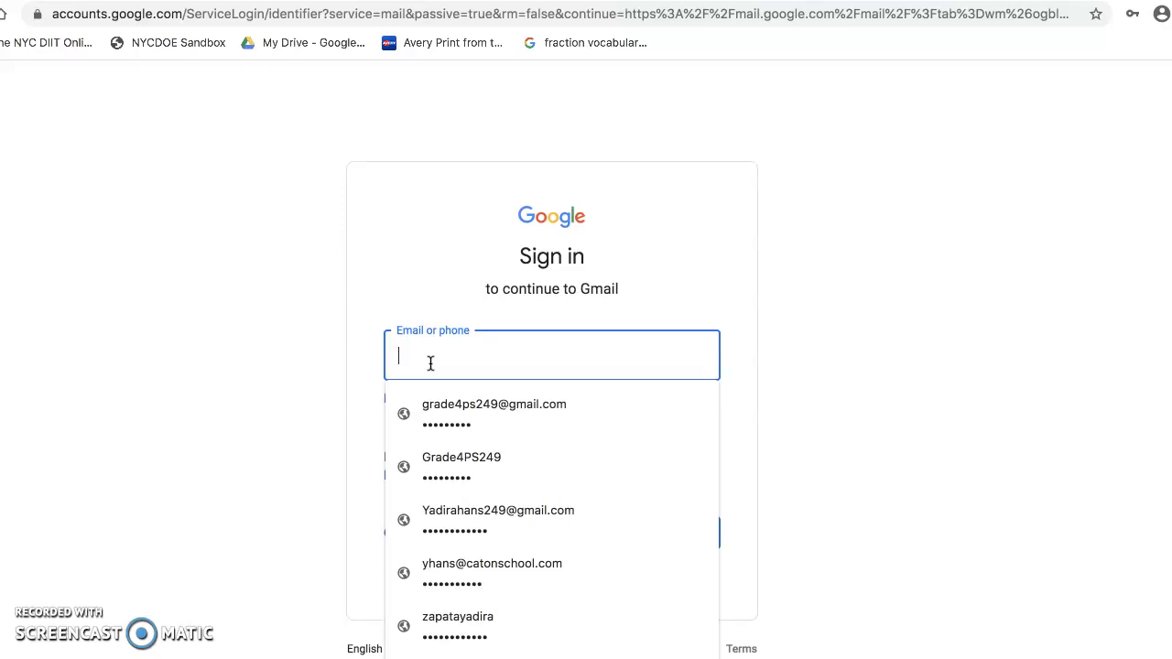
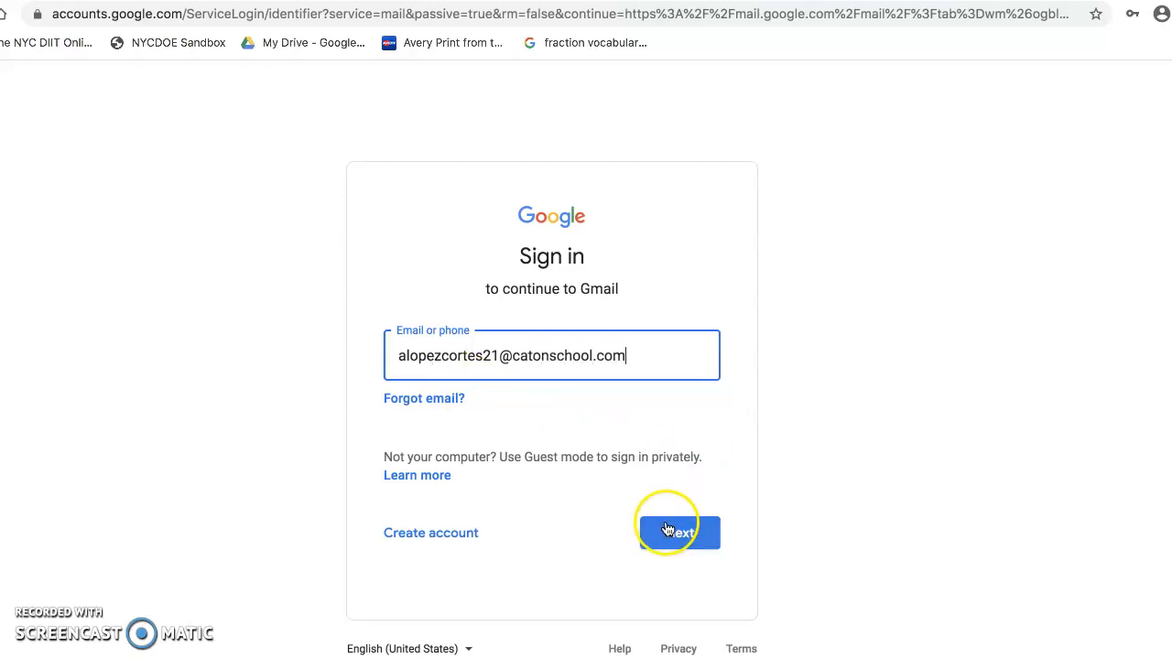
left_click(679, 531)
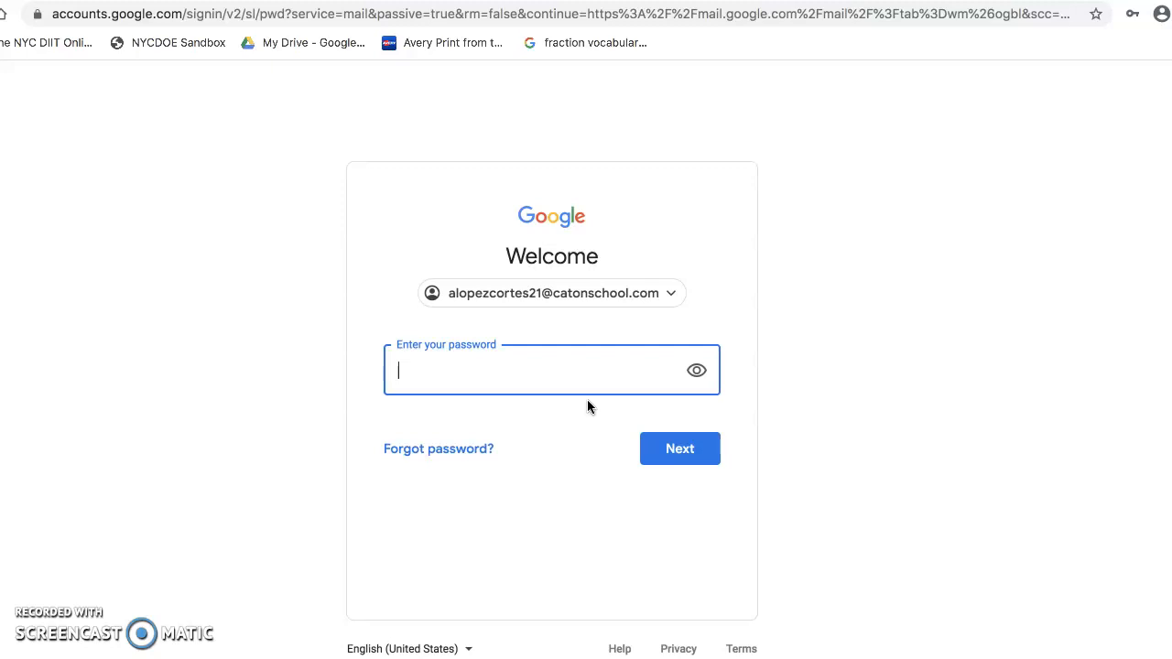
Submit the account password and accept the new school account's terms to reach Gmail
type("••")
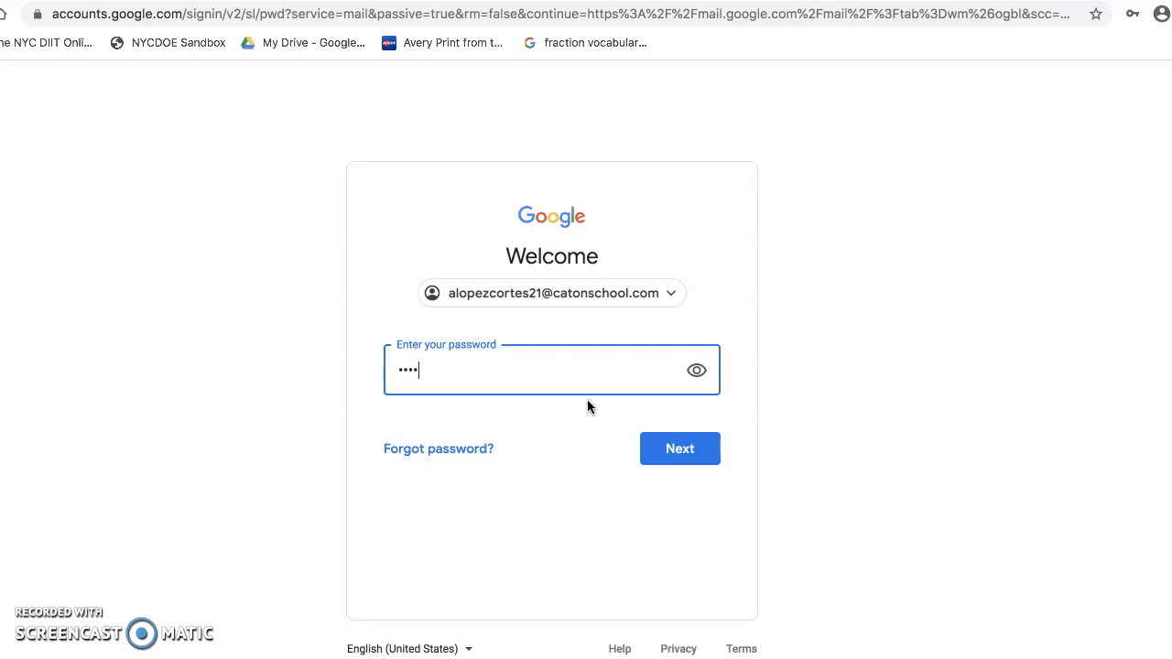
type("••")
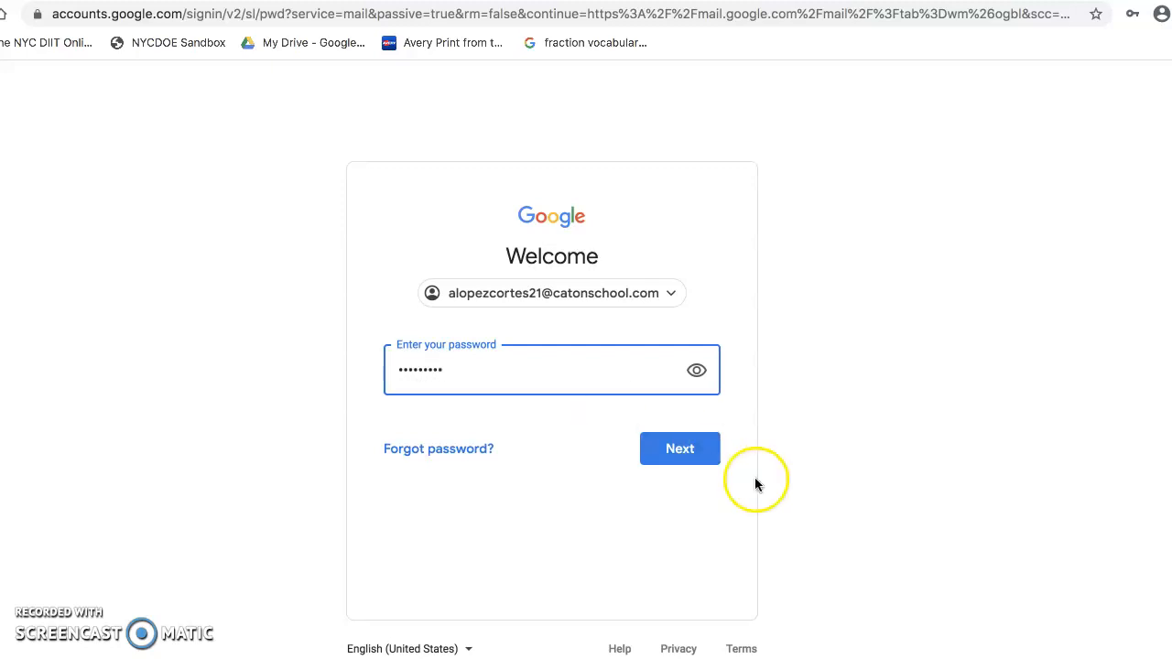
mouse_move(494, 375)
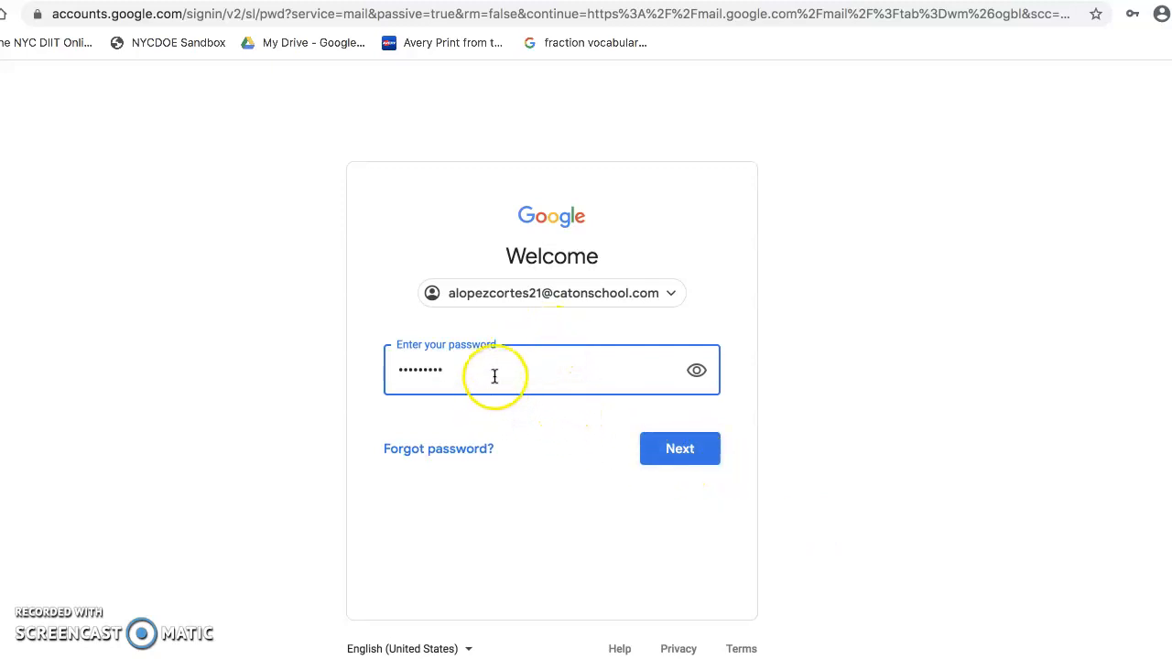
left_click(679, 448)
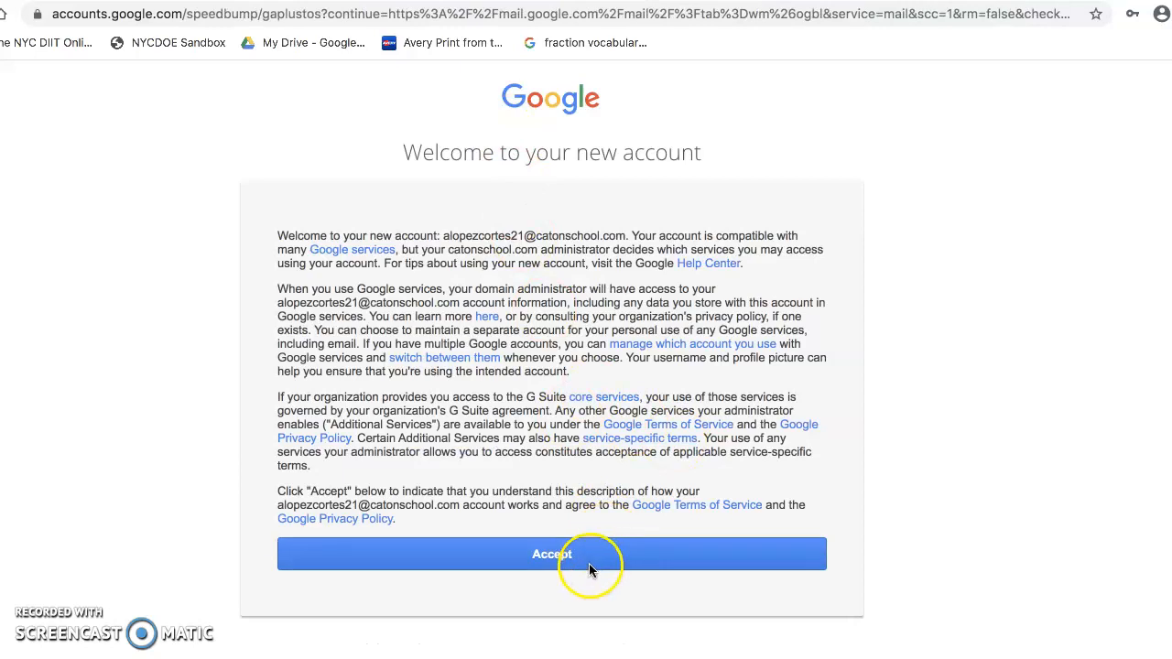
left_click(551, 553)
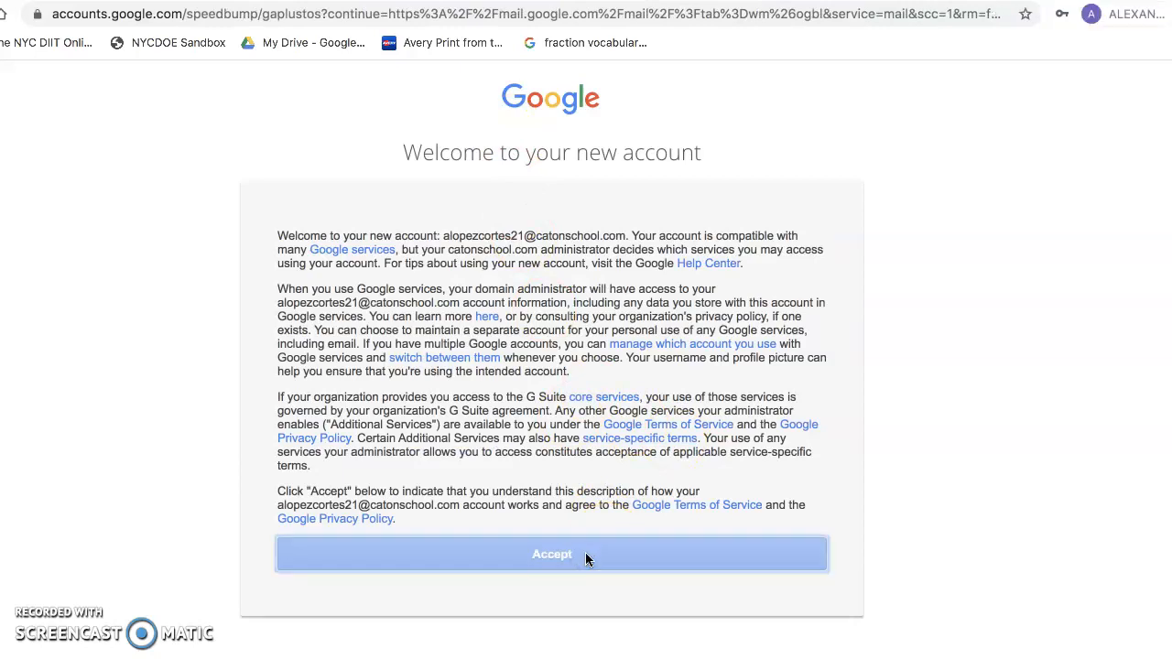
left_click(551, 553)
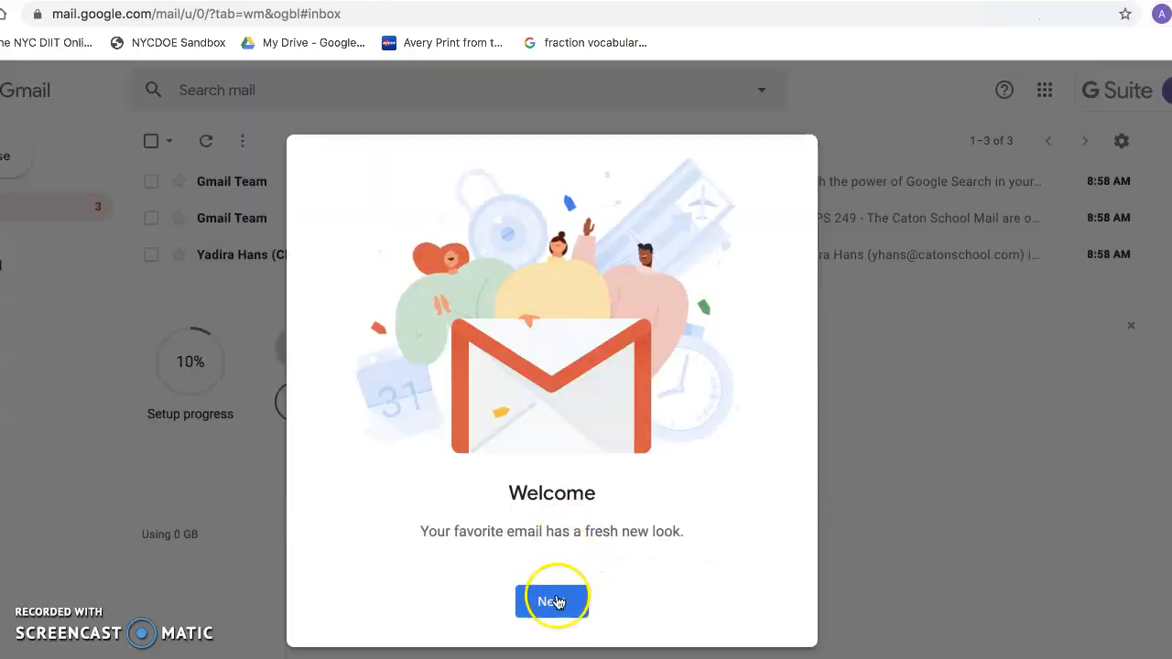
Dismiss the Gmail welcome prompts, keep the Default inbox view, and open the Class 4-310 invitation email
left_click(553, 601)
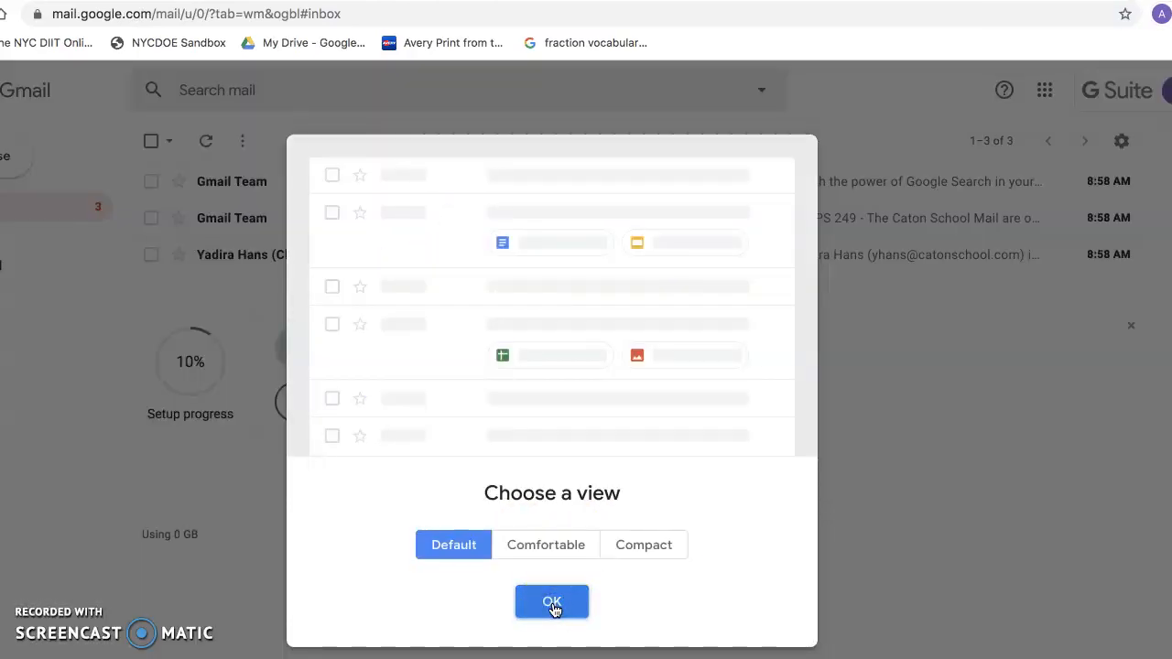
left_click(551, 601)
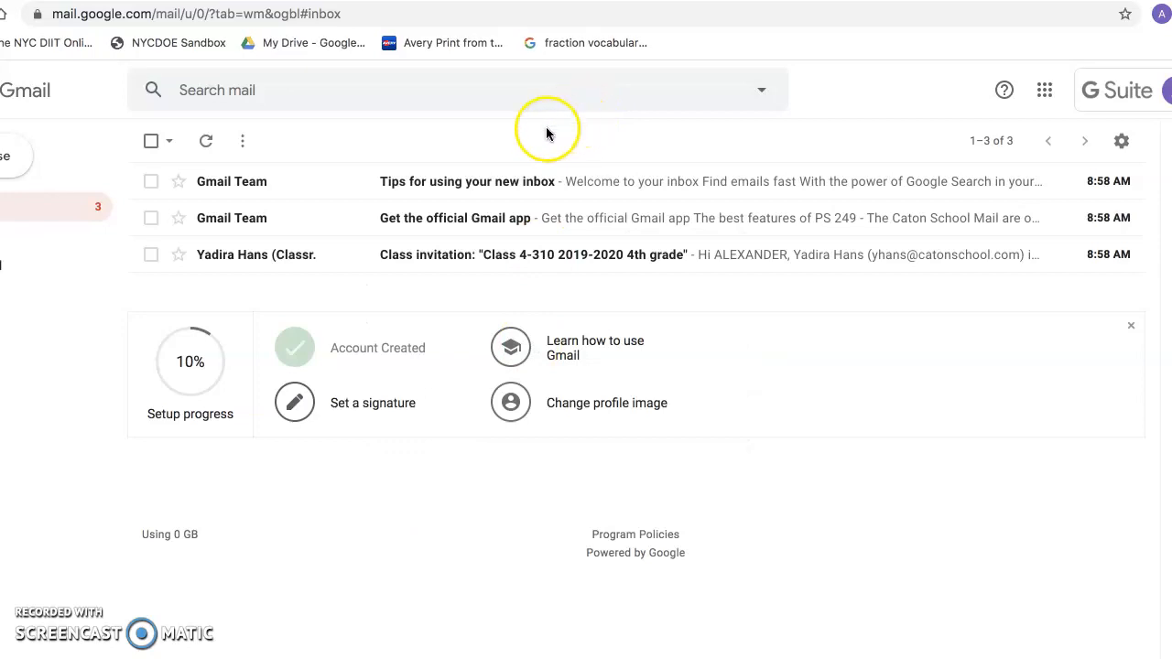
mouse_move(513, 254)
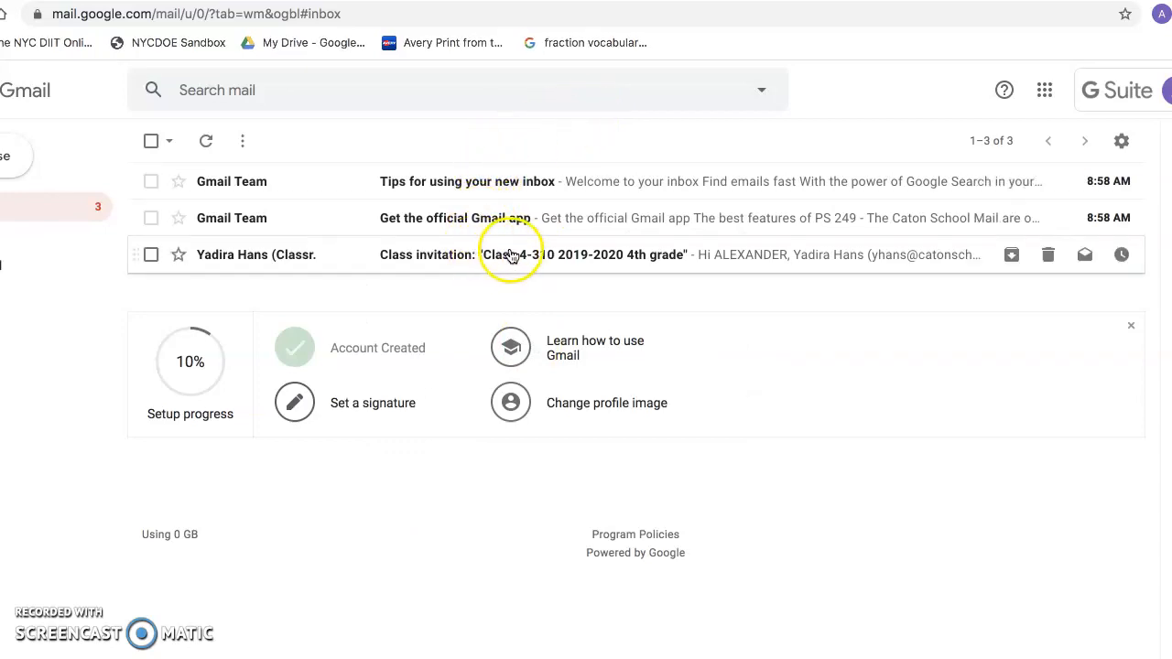
mouse_move(487, 271)
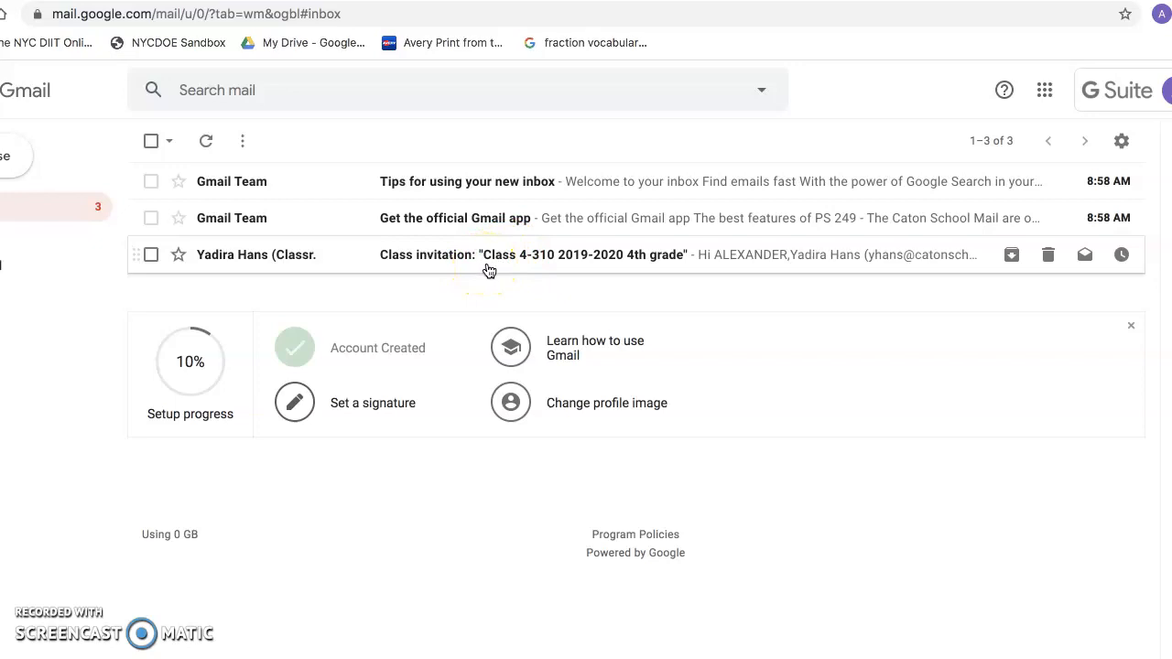
mouse_move(430, 267)
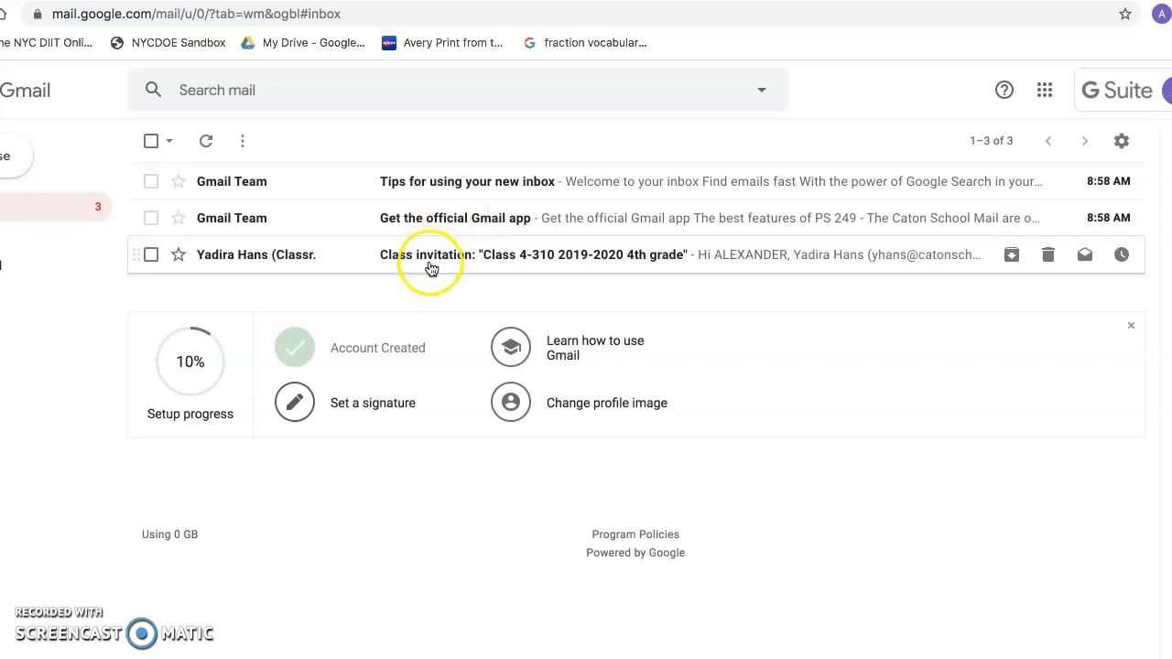
left_click(531, 255)
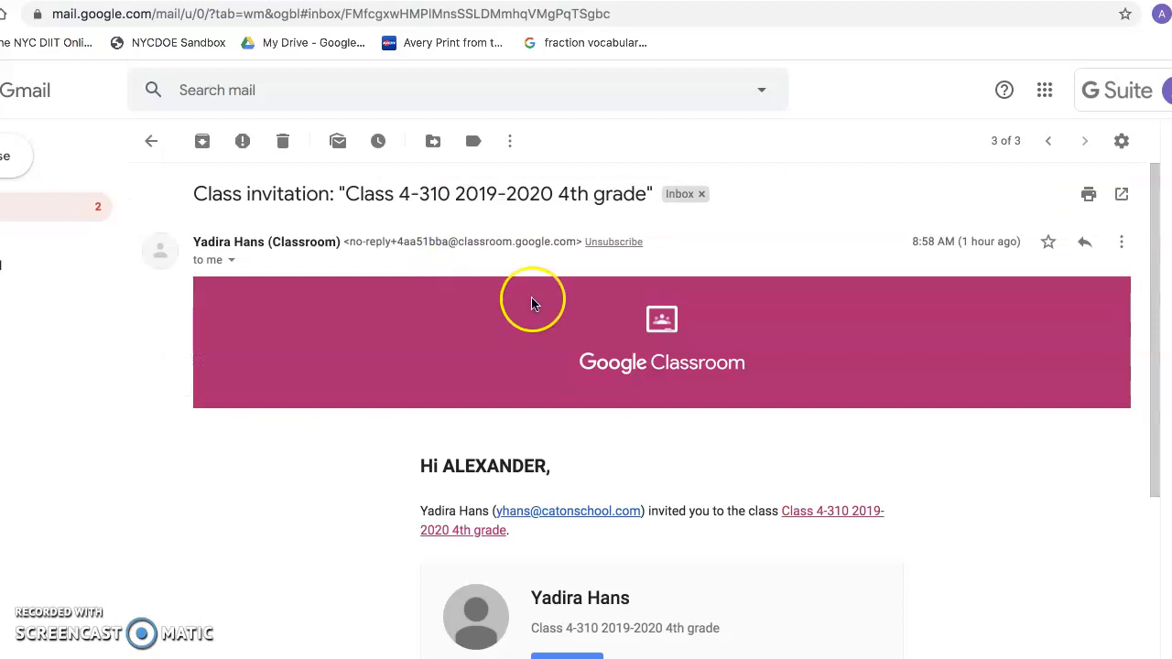
scroll("down", 3)
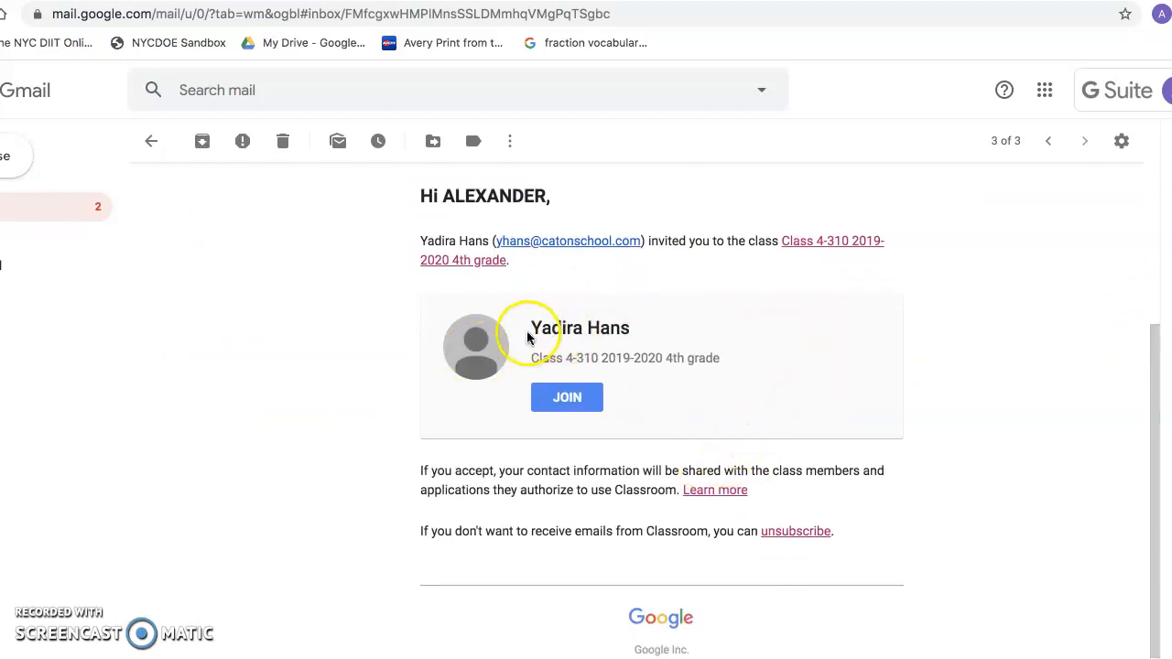
mouse_move(567, 396)
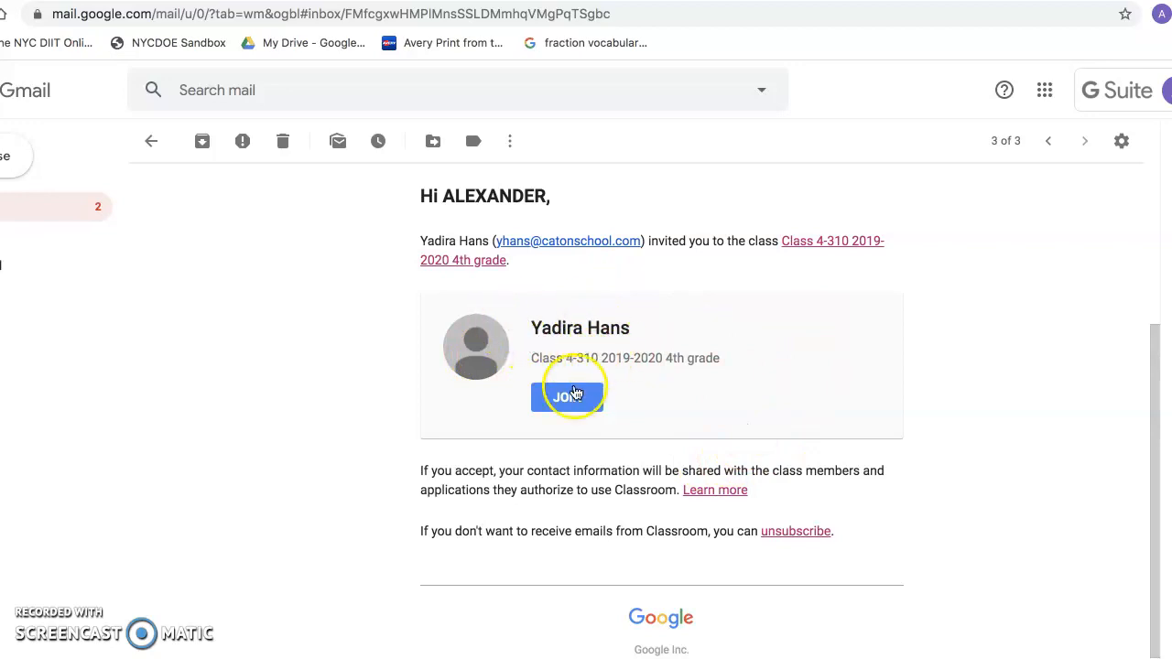
left_click(568, 396)
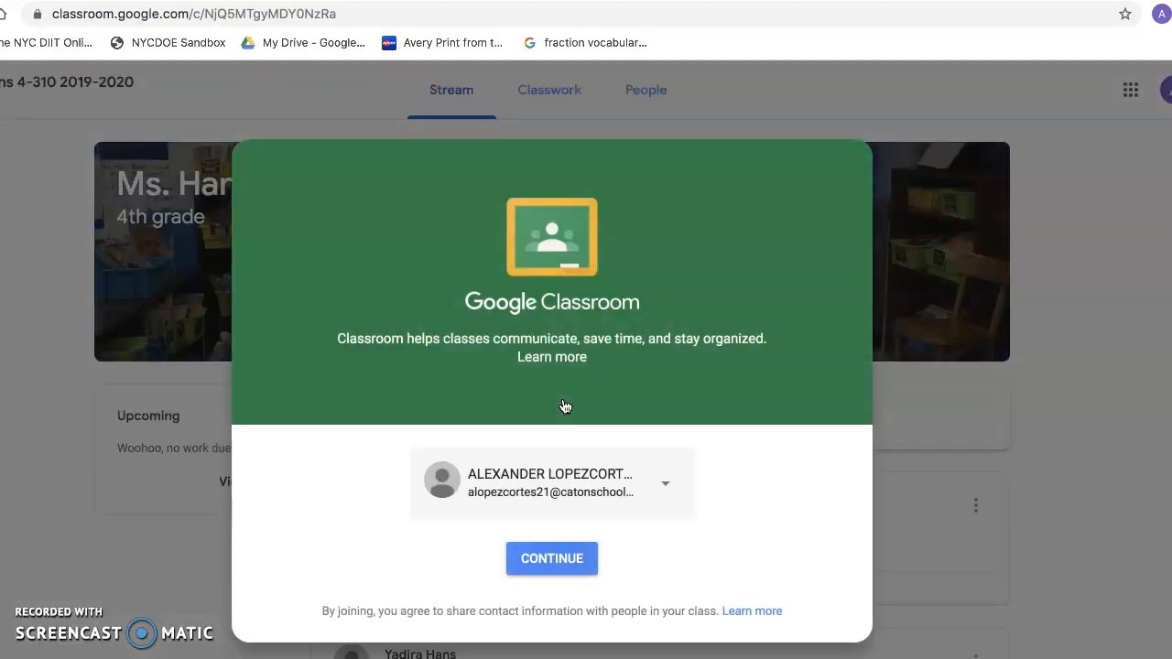
Continue joining Class 4-310 with the signed-in school account
left_click(552, 559)
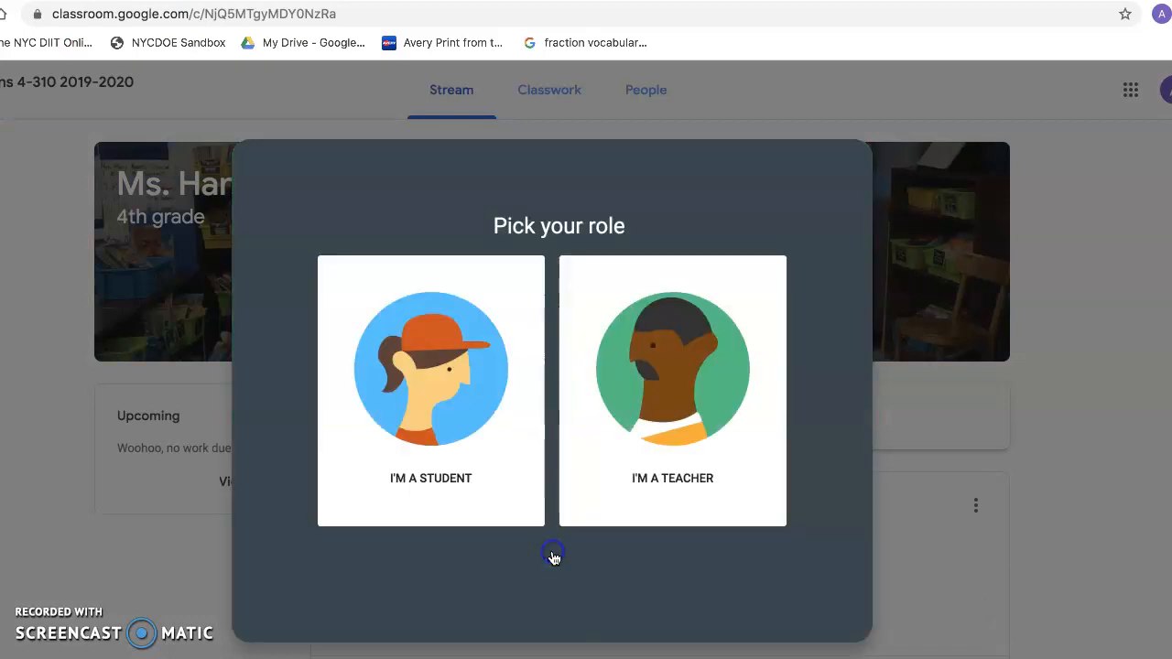
mouse_move(465, 293)
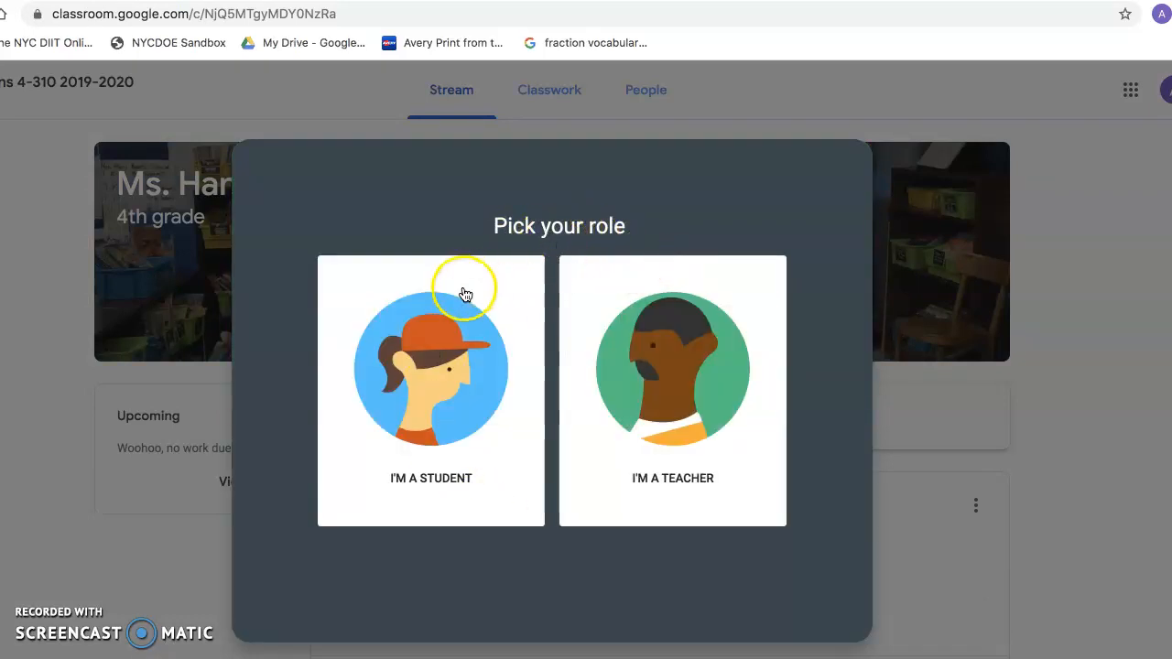
mouse_move(420, 445)
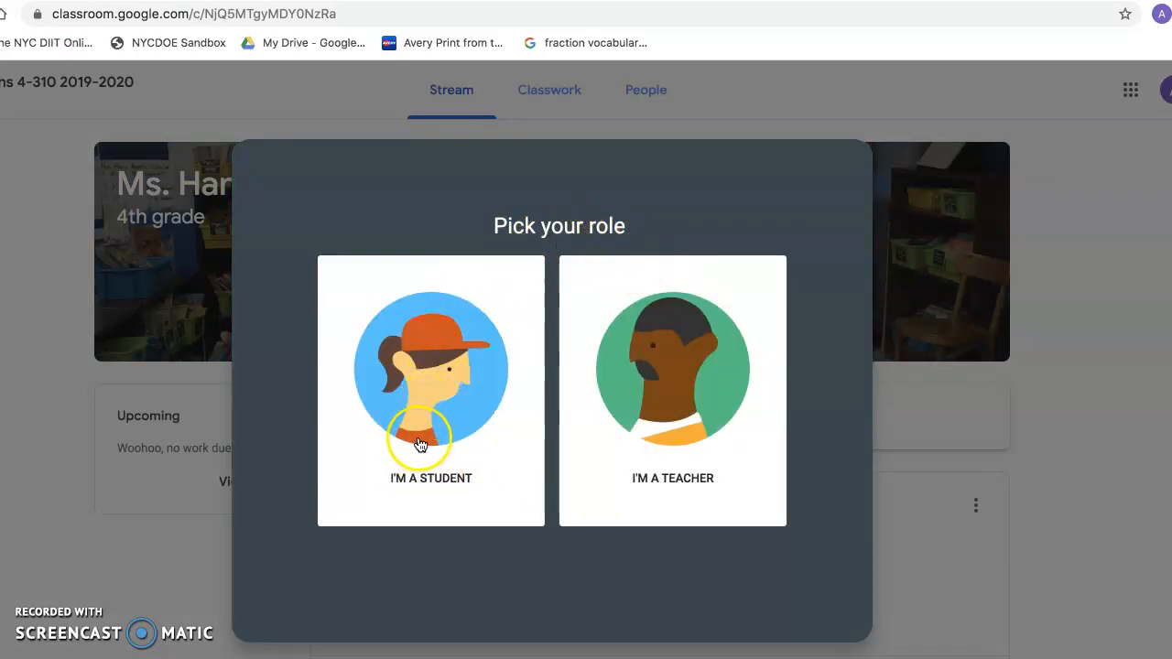
mouse_move(405, 330)
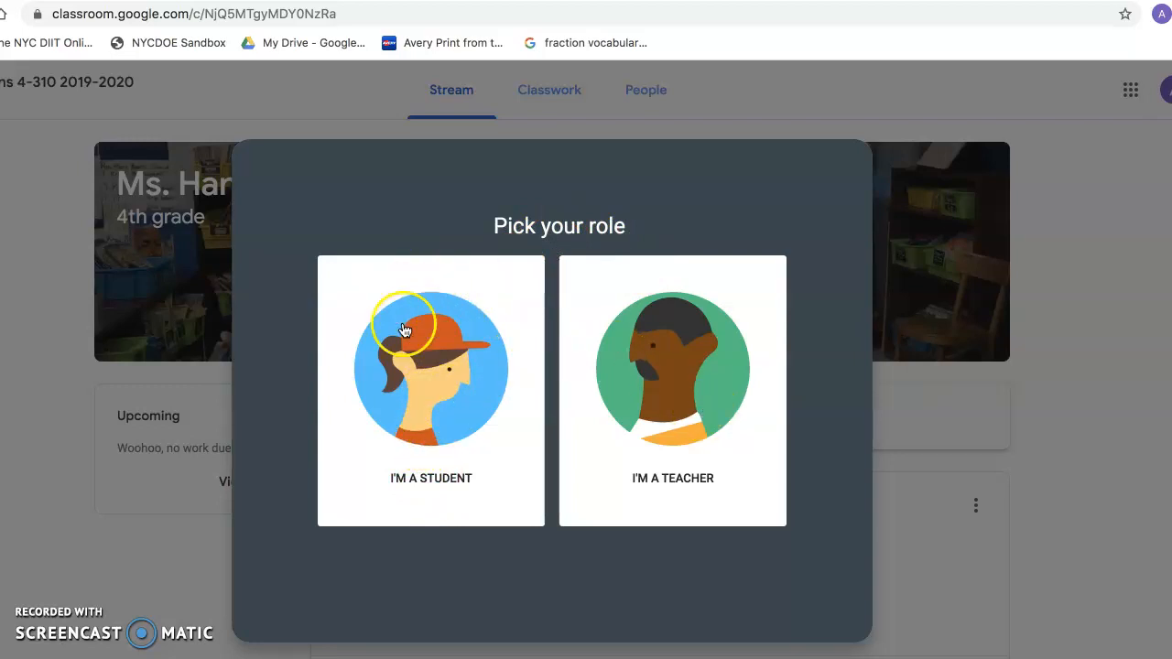
mouse_move(423, 370)
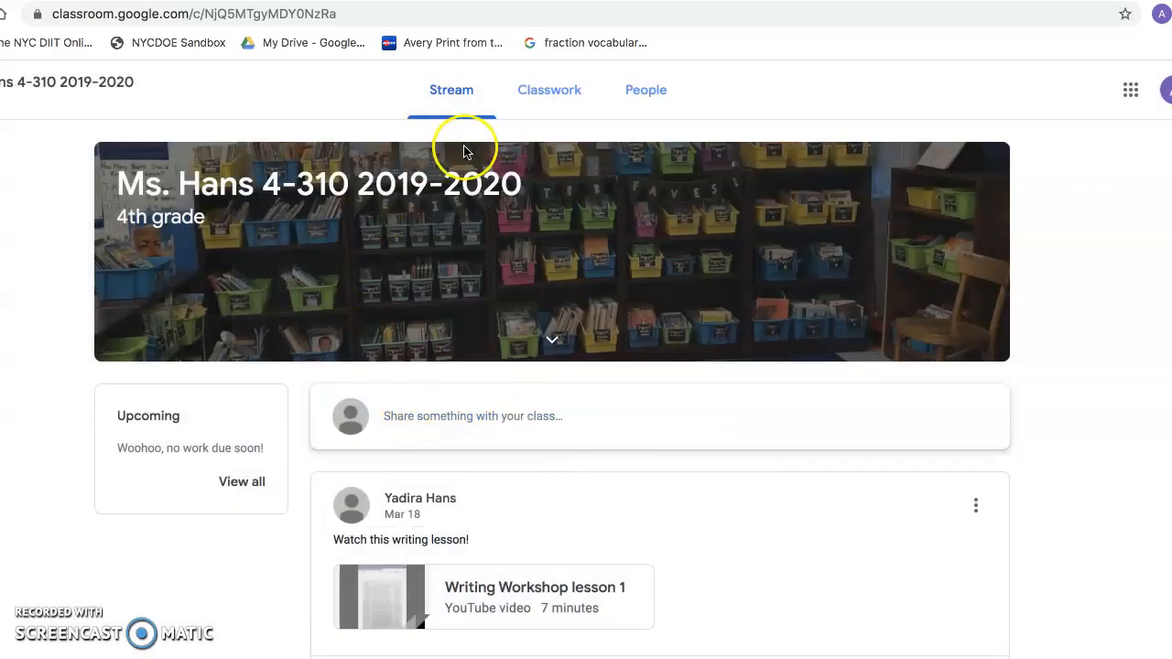
mouse_move(357, 253)
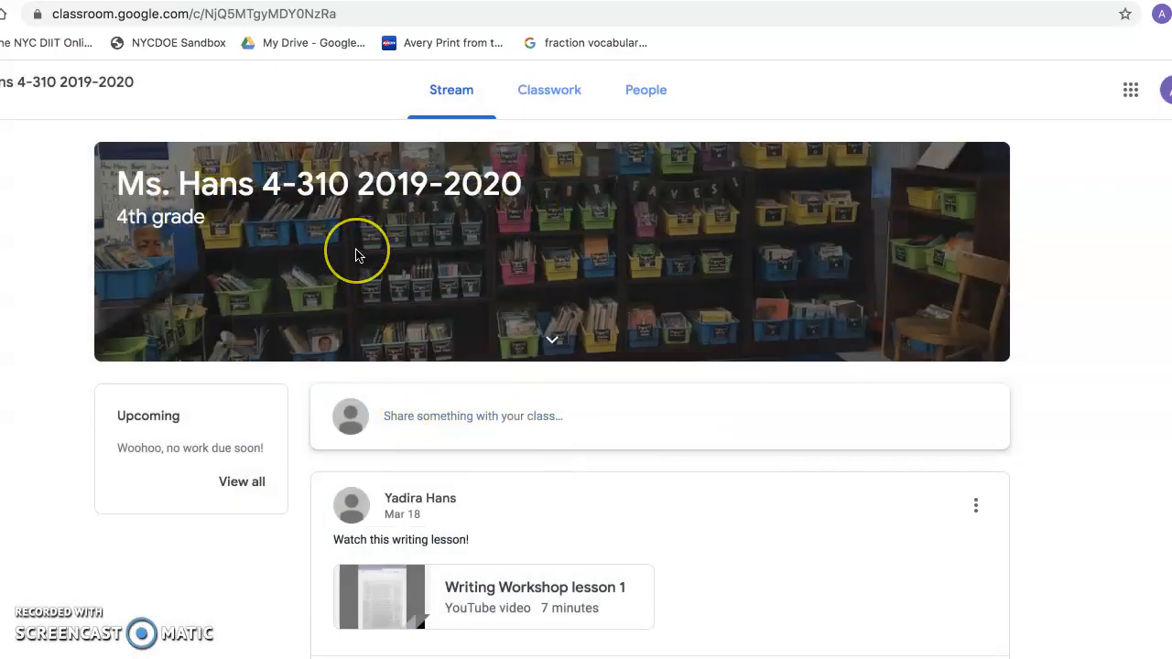
Skim the Class 4-310 Stream, then go to its Classwork page
scroll("down", 3)
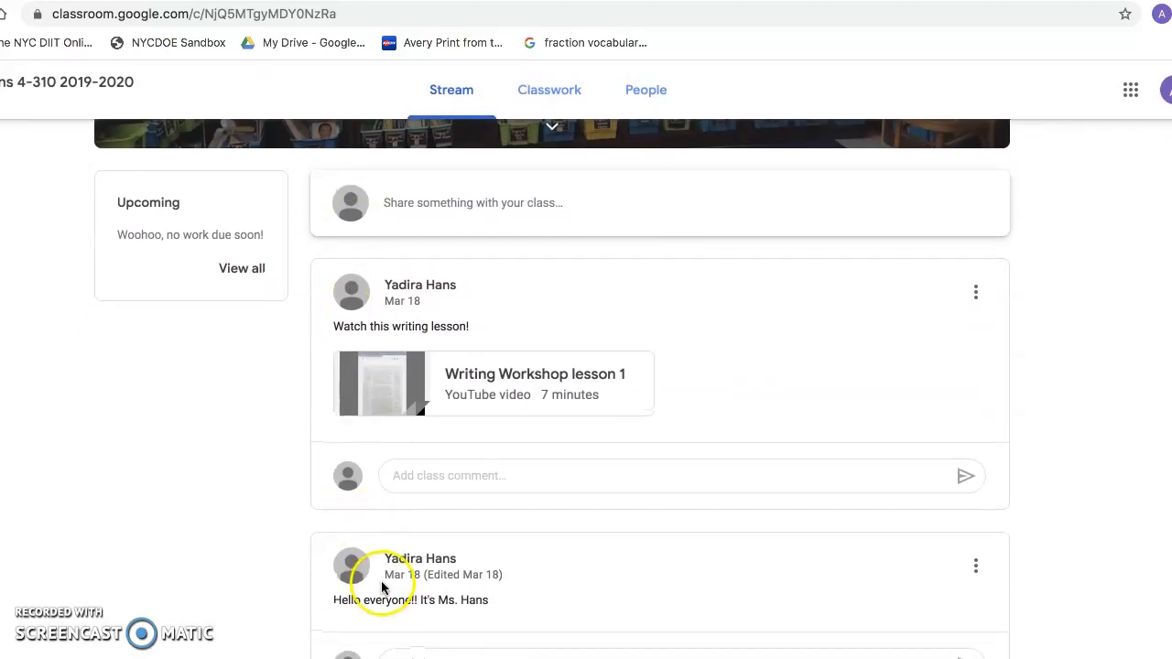
scroll("up", 3)
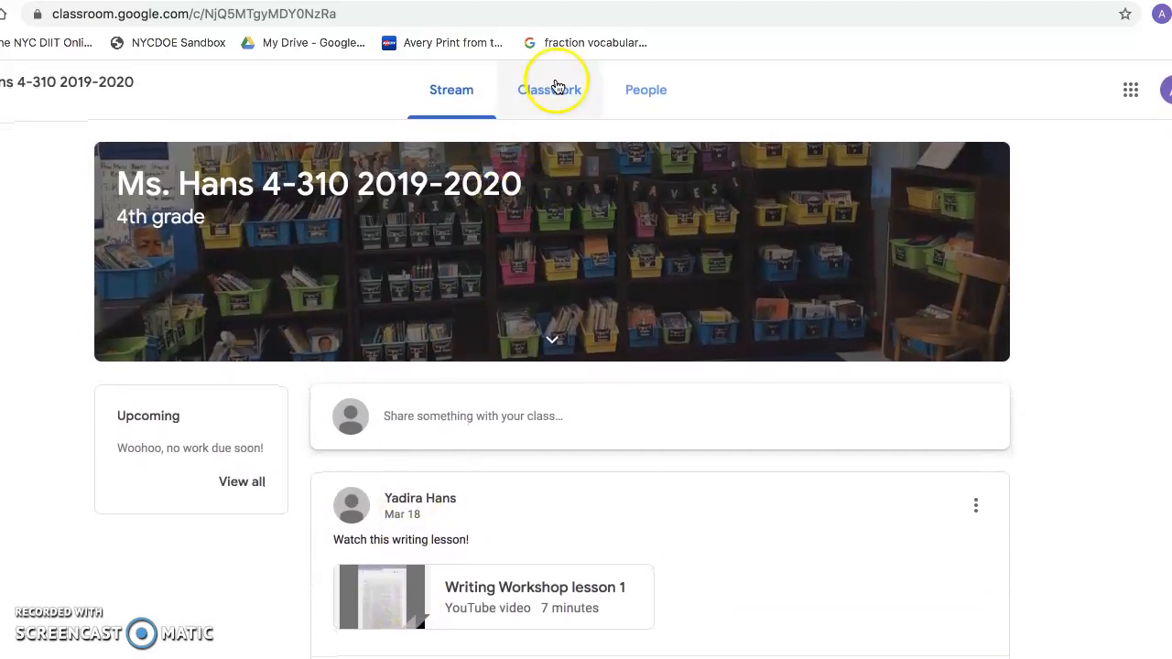
left_click(549, 90)
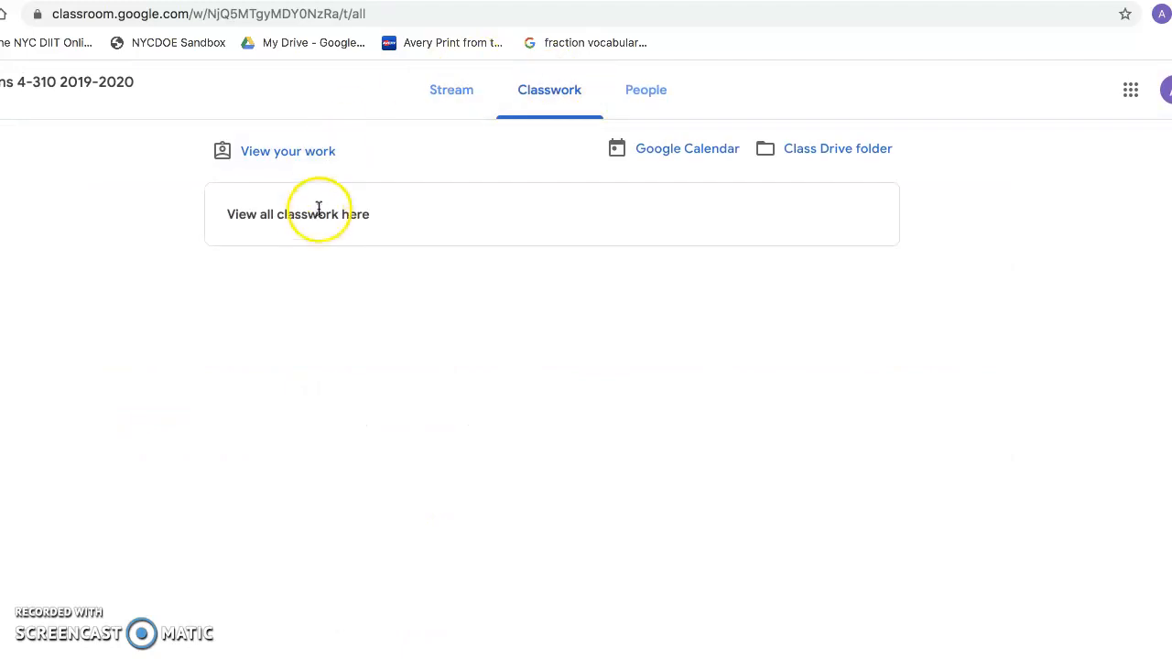
View the class's People list of teachers and classmates, then return to the Stream
left_click(645, 89)
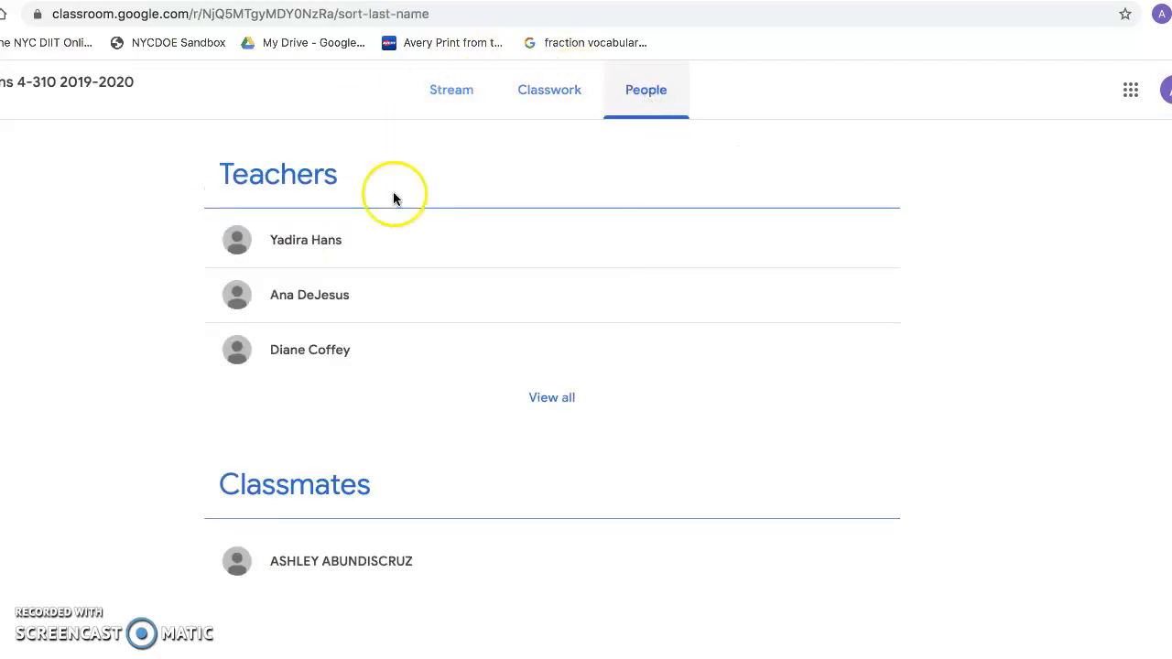
mouse_move(293, 339)
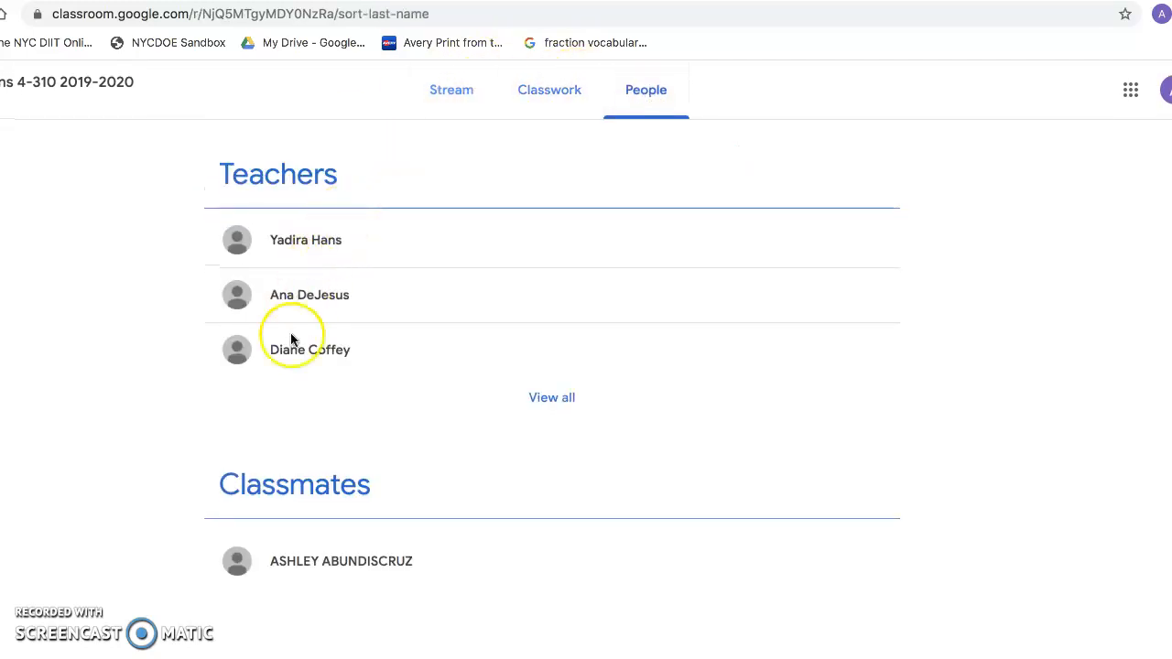
mouse_move(440, 193)
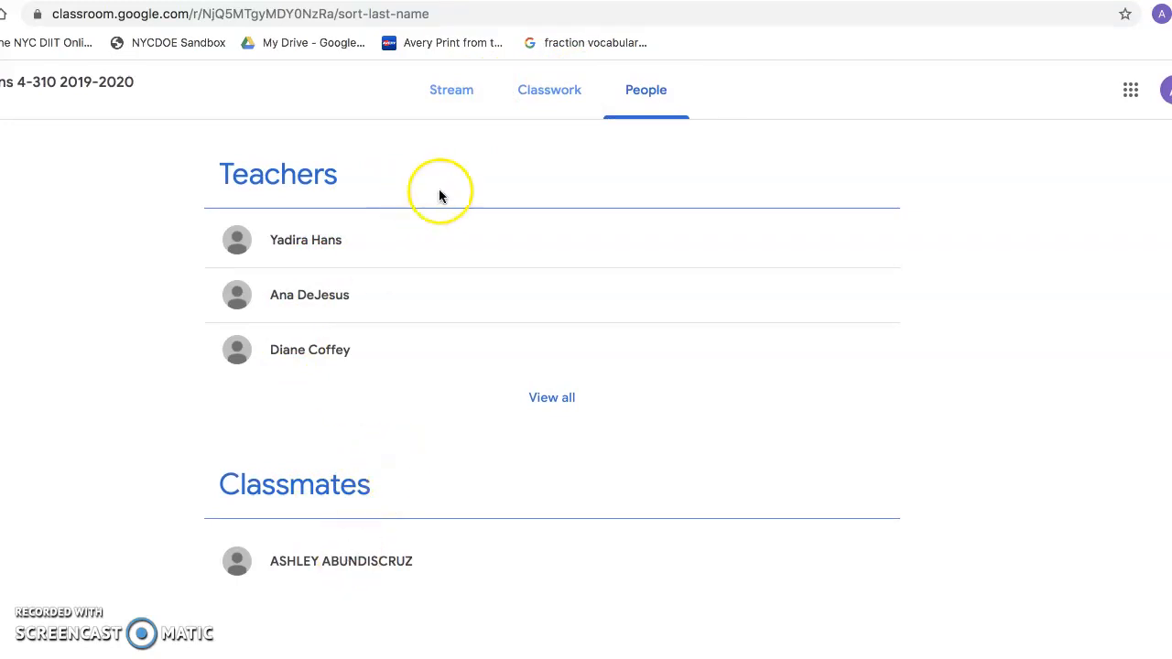
left_click(450, 90)
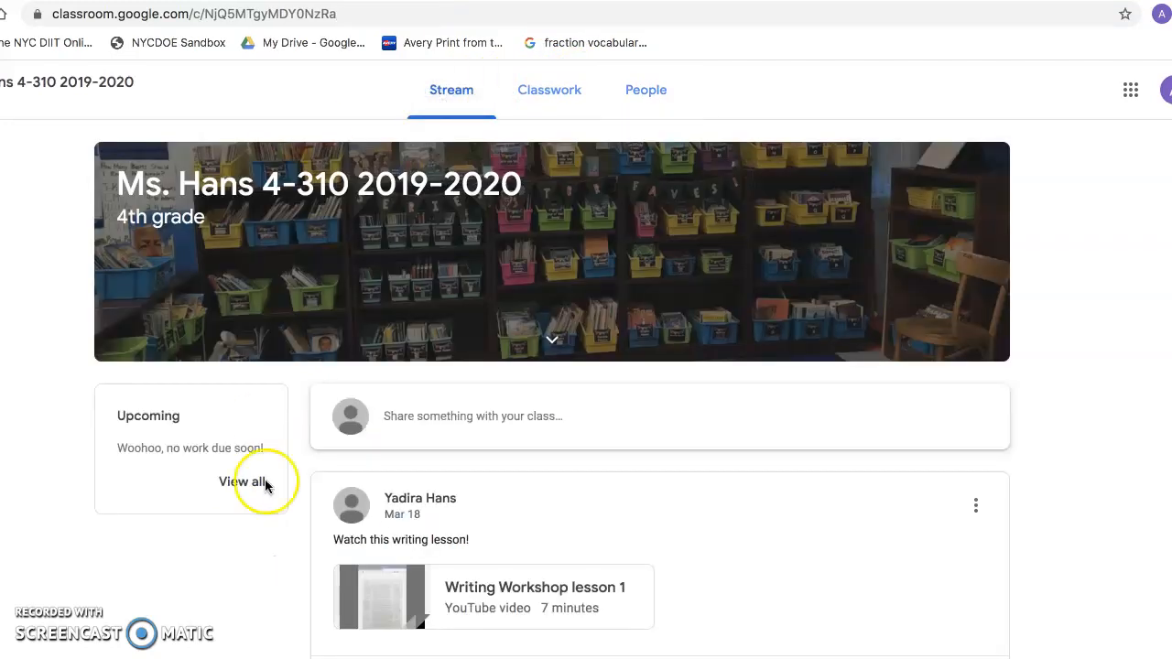
mouse_move(99, 513)
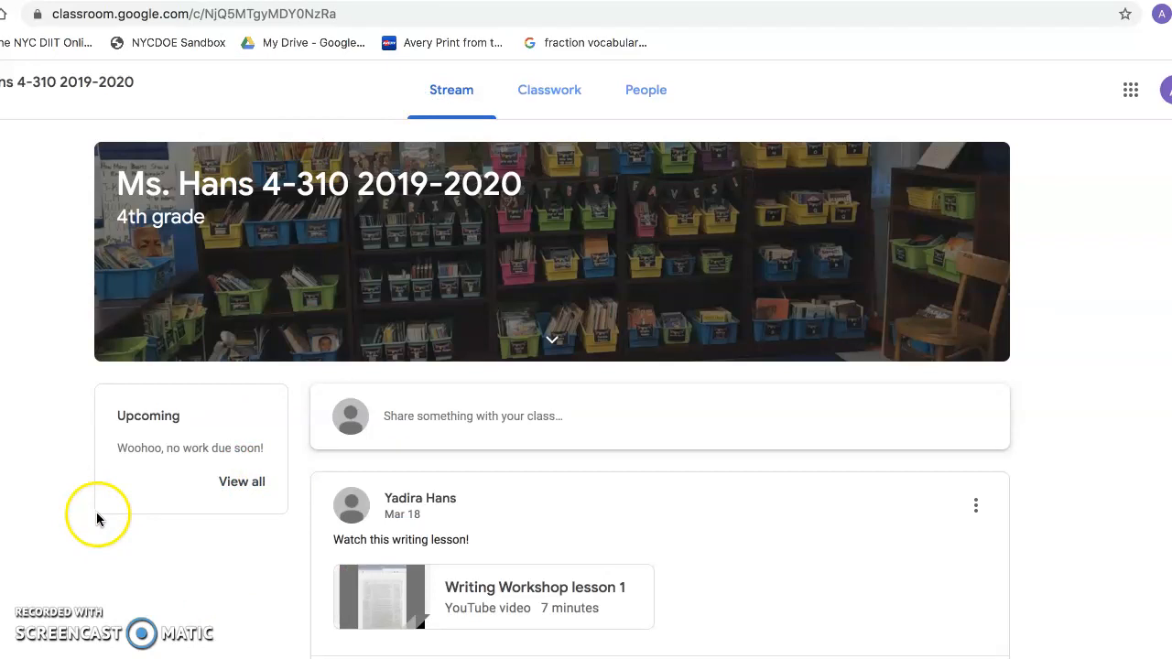
mouse_move(77, 560)
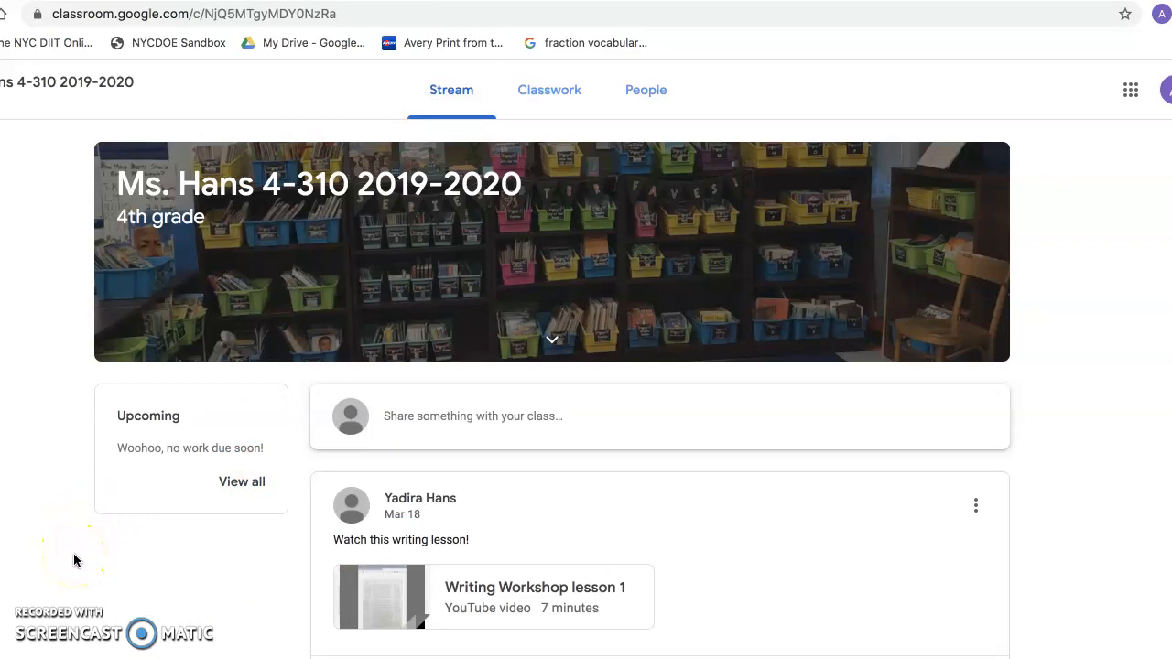